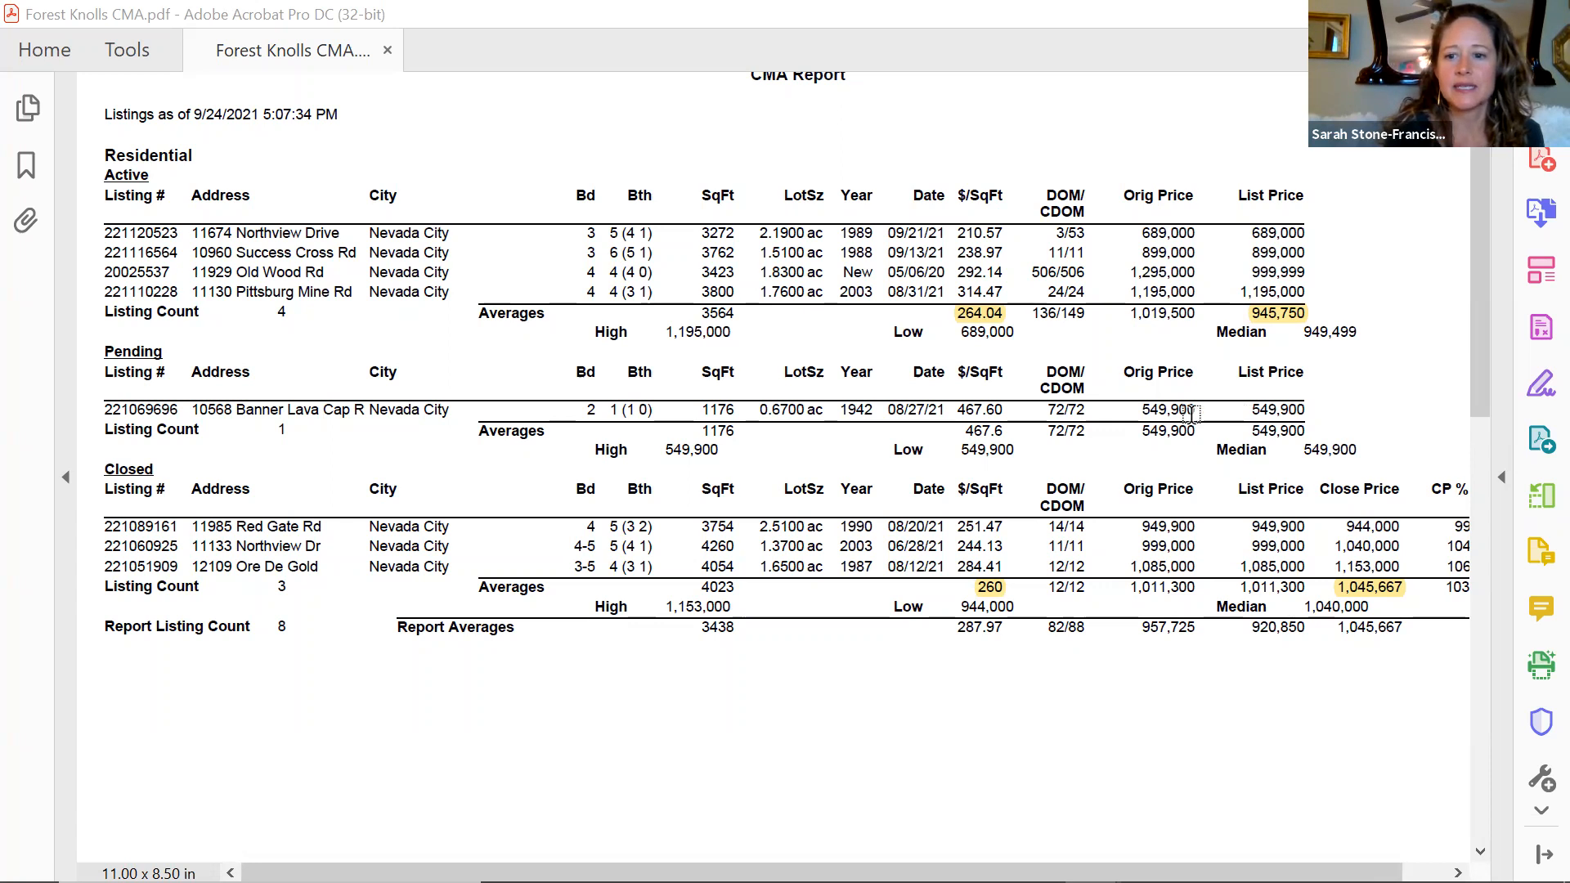
mouse_move(496, 394)
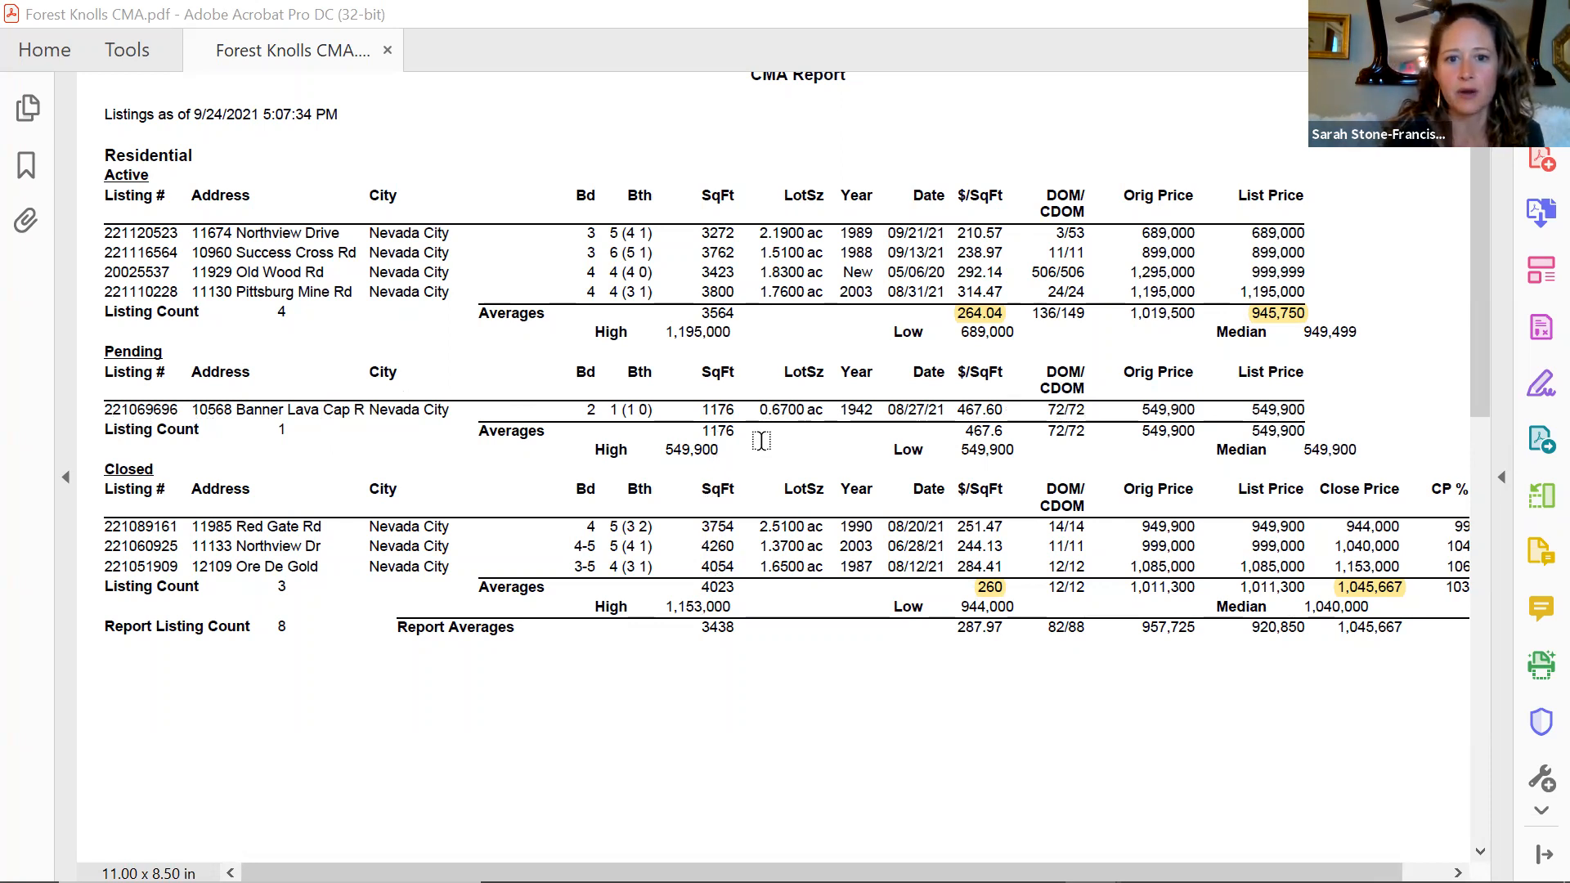
mouse_move(767, 384)
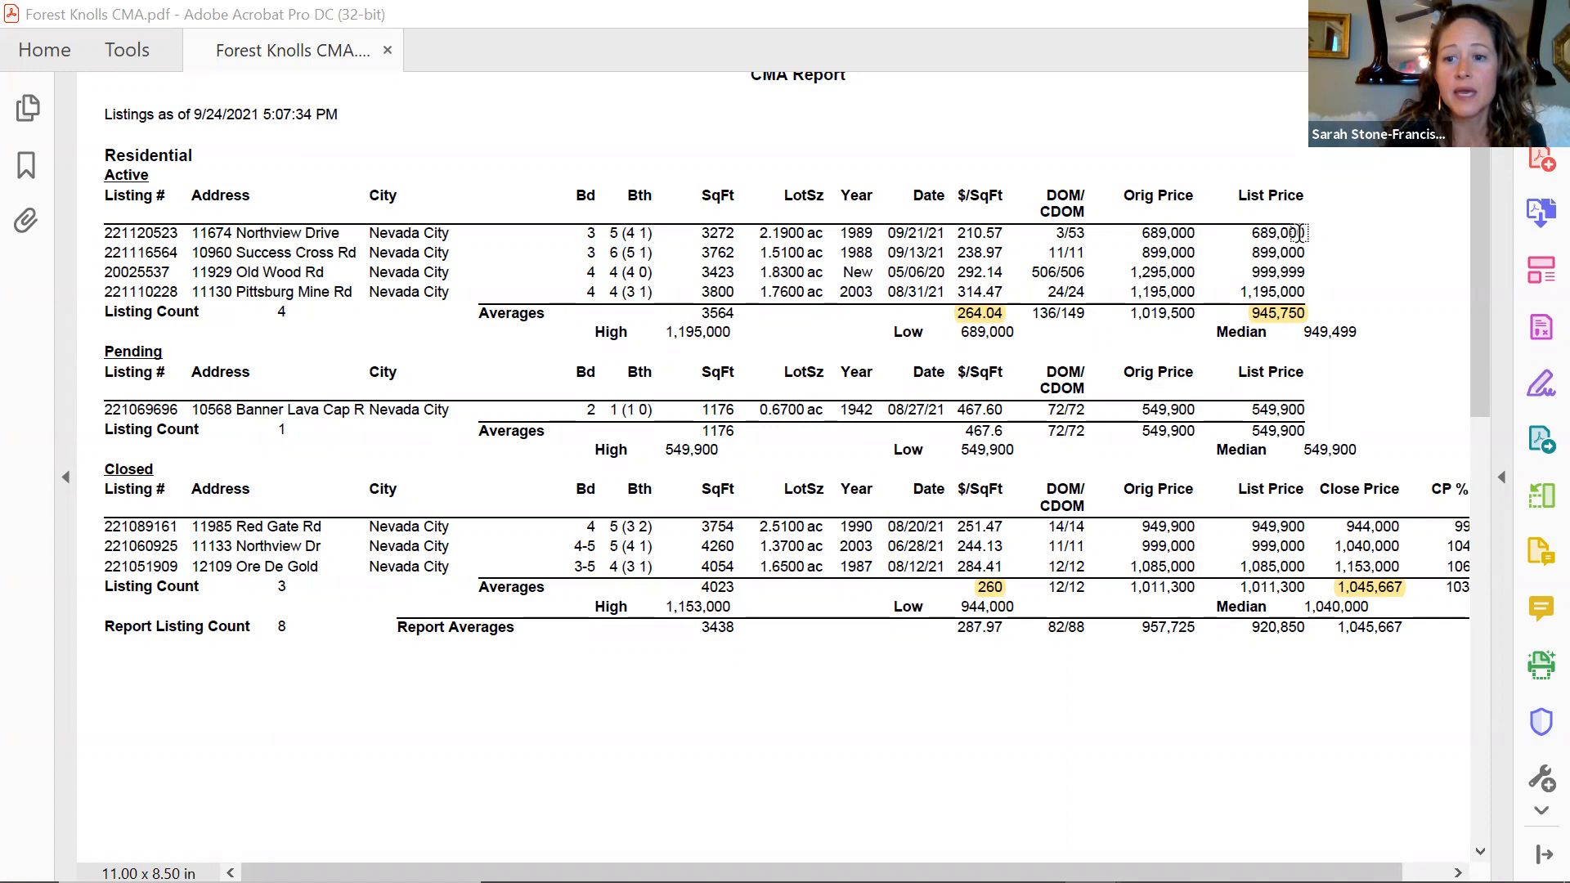
mouse_move(1315, 247)
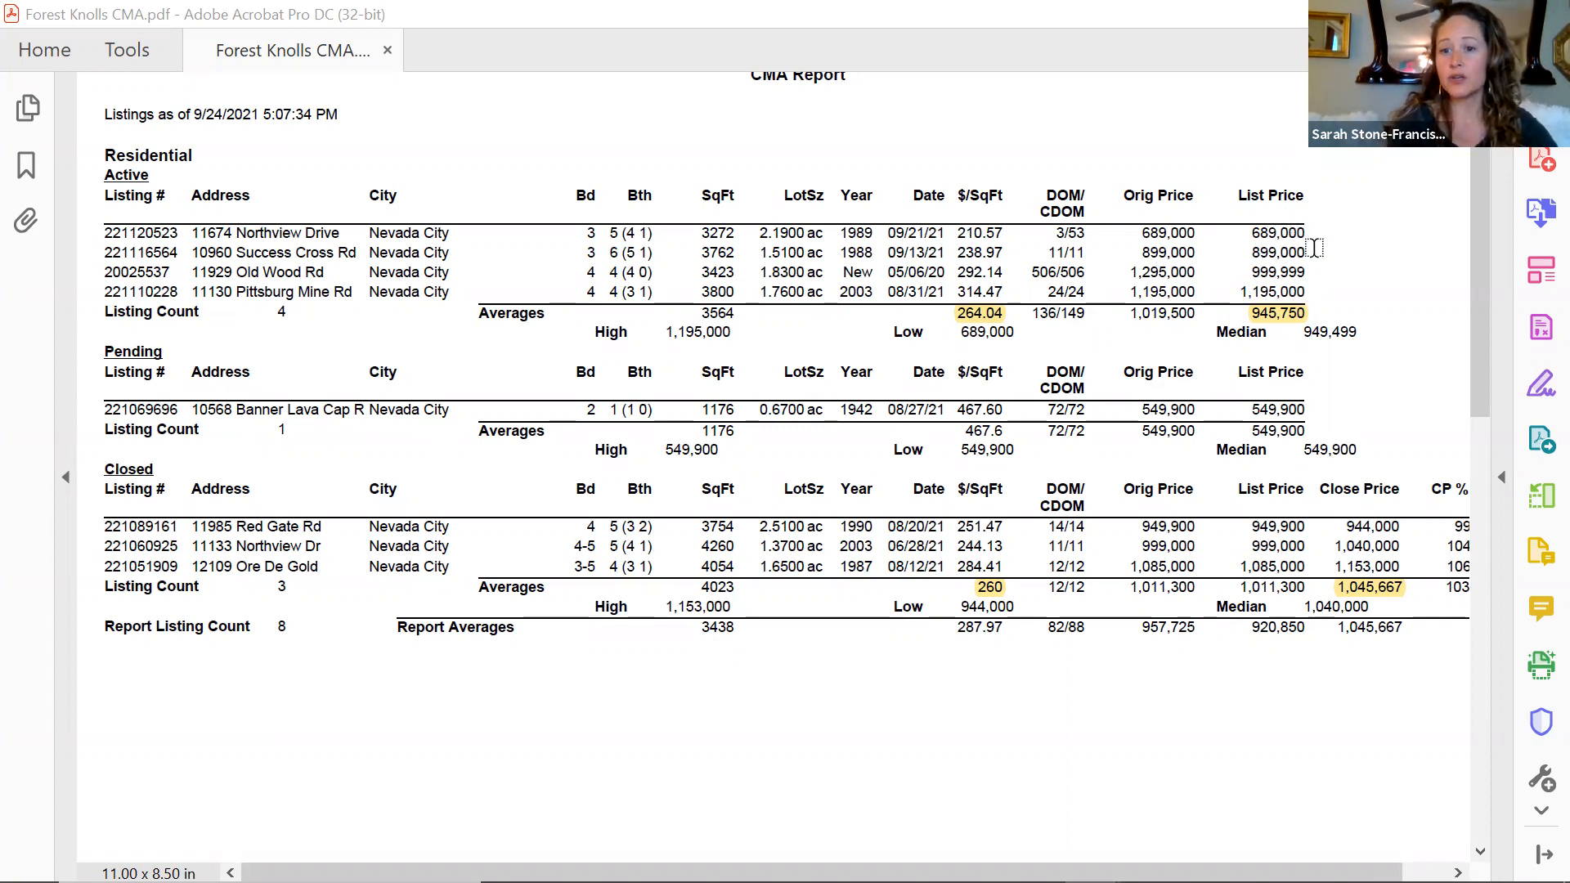
mouse_move(320, 252)
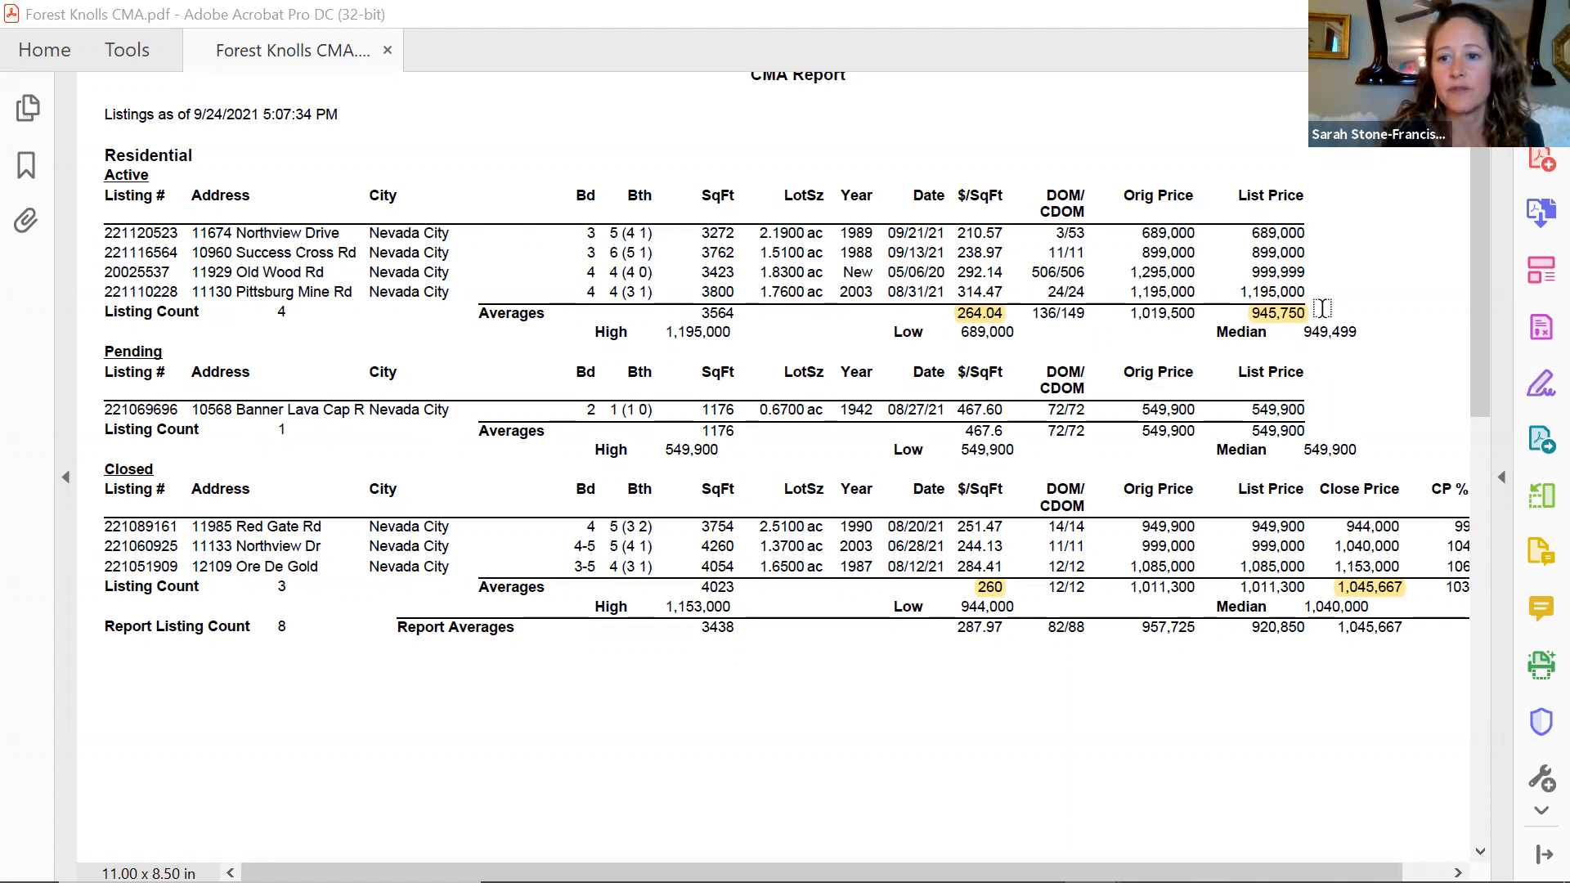
mouse_move(945, 318)
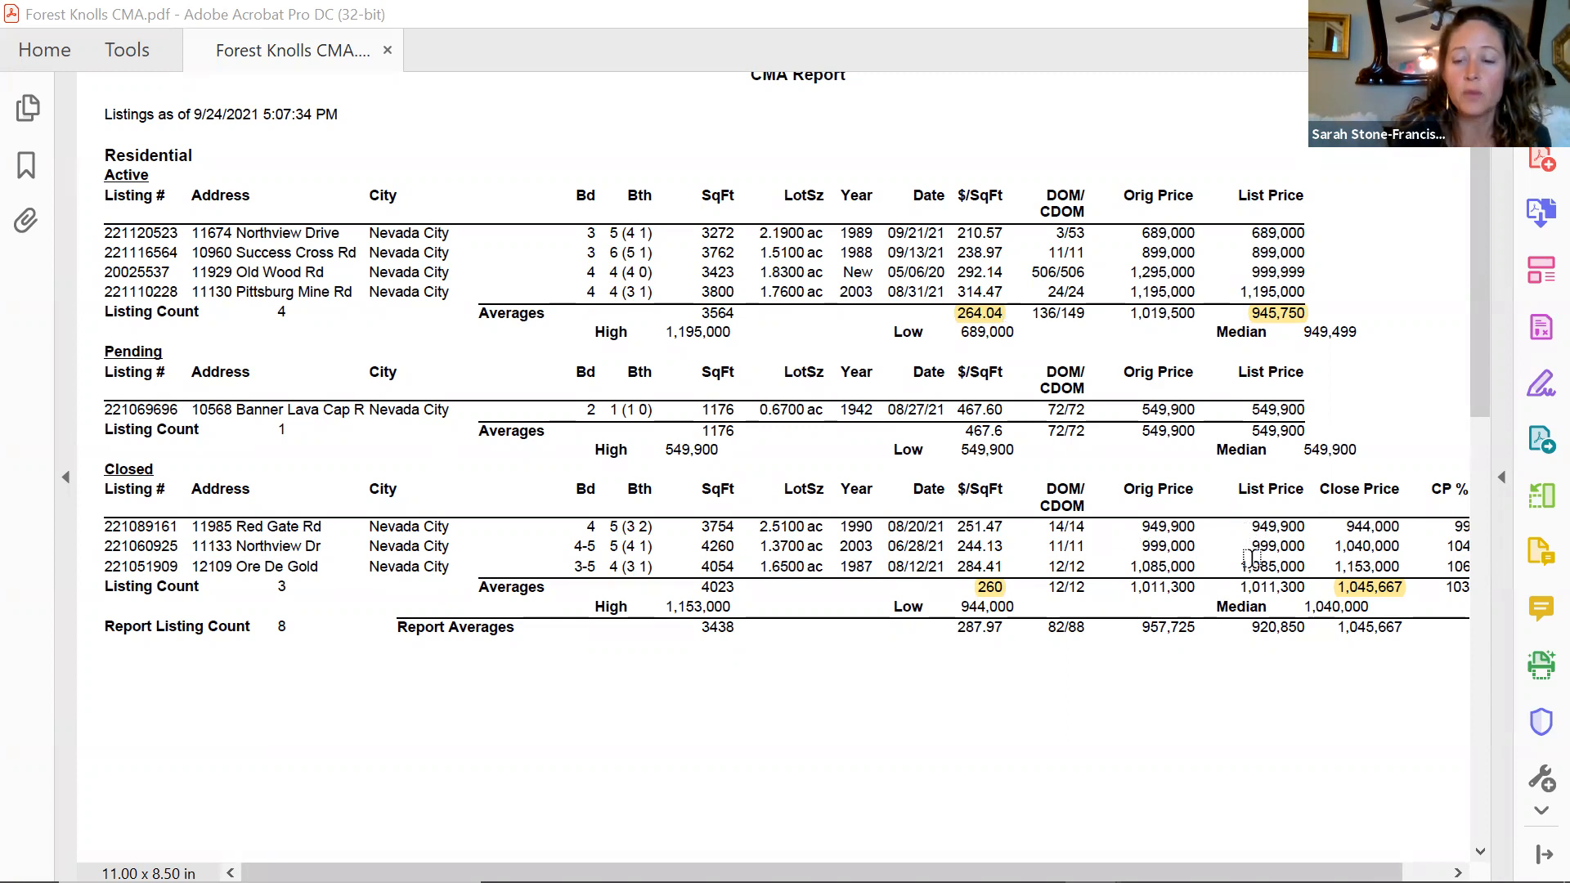
mouse_move(1331, 595)
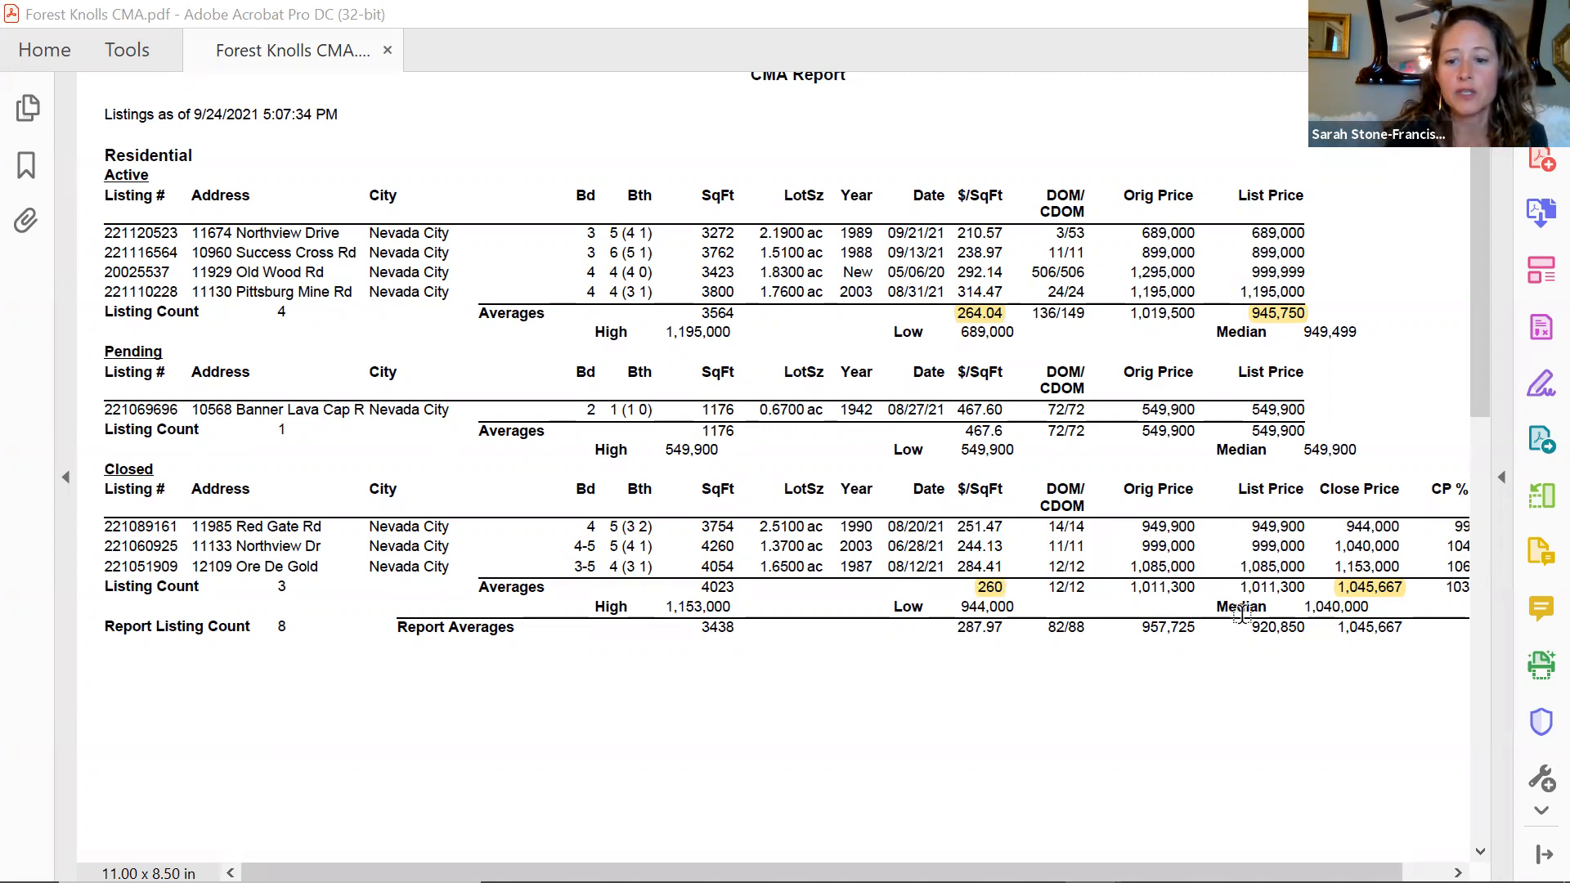
mouse_move(1420, 587)
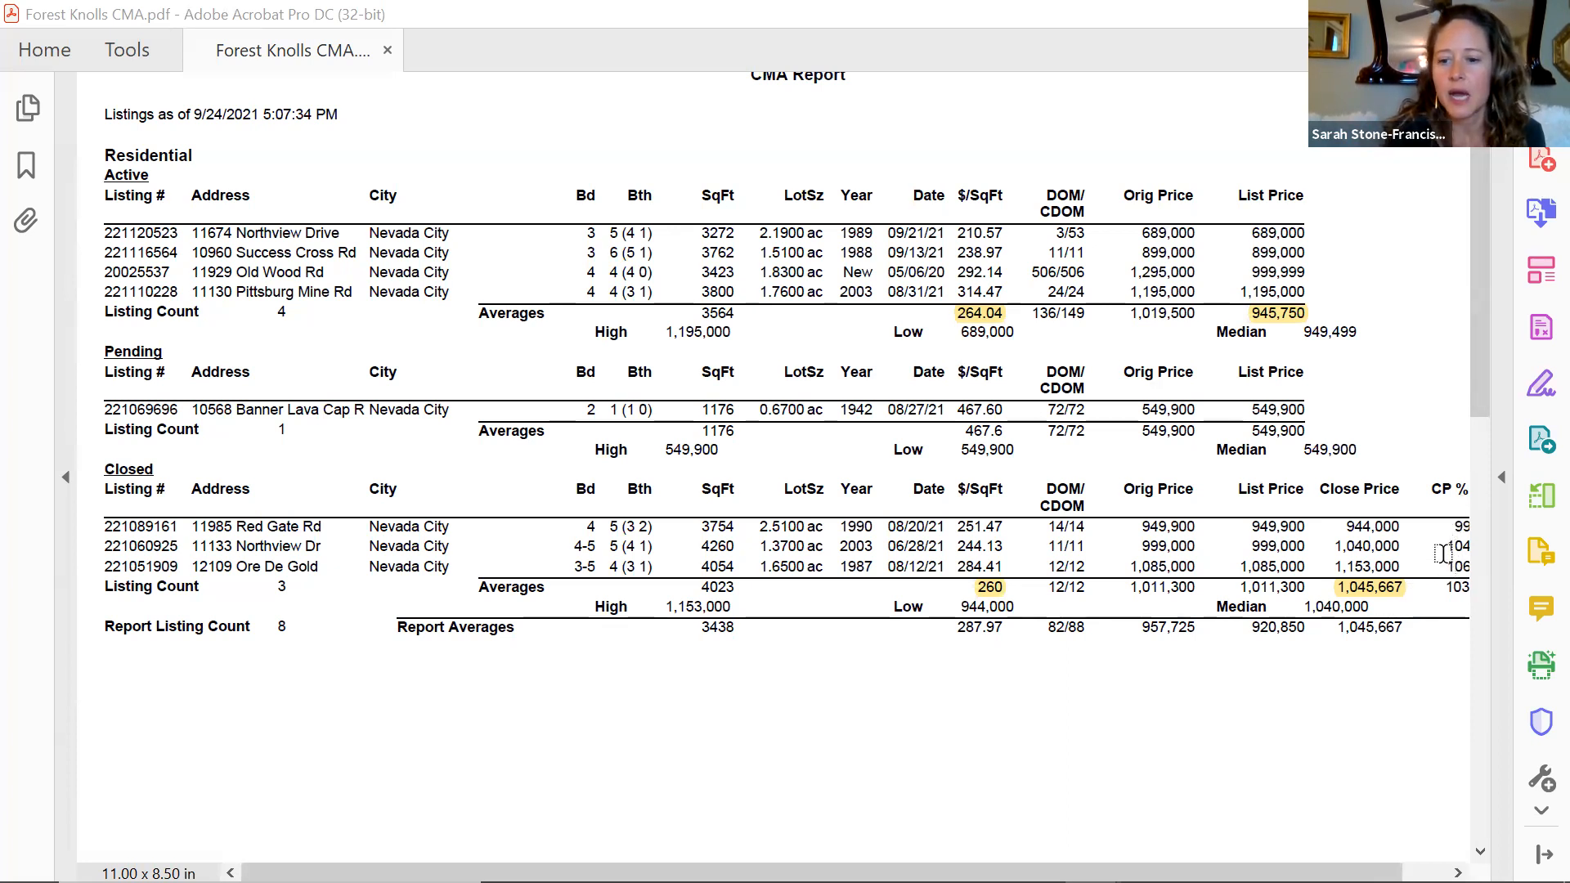
mouse_move(1456, 592)
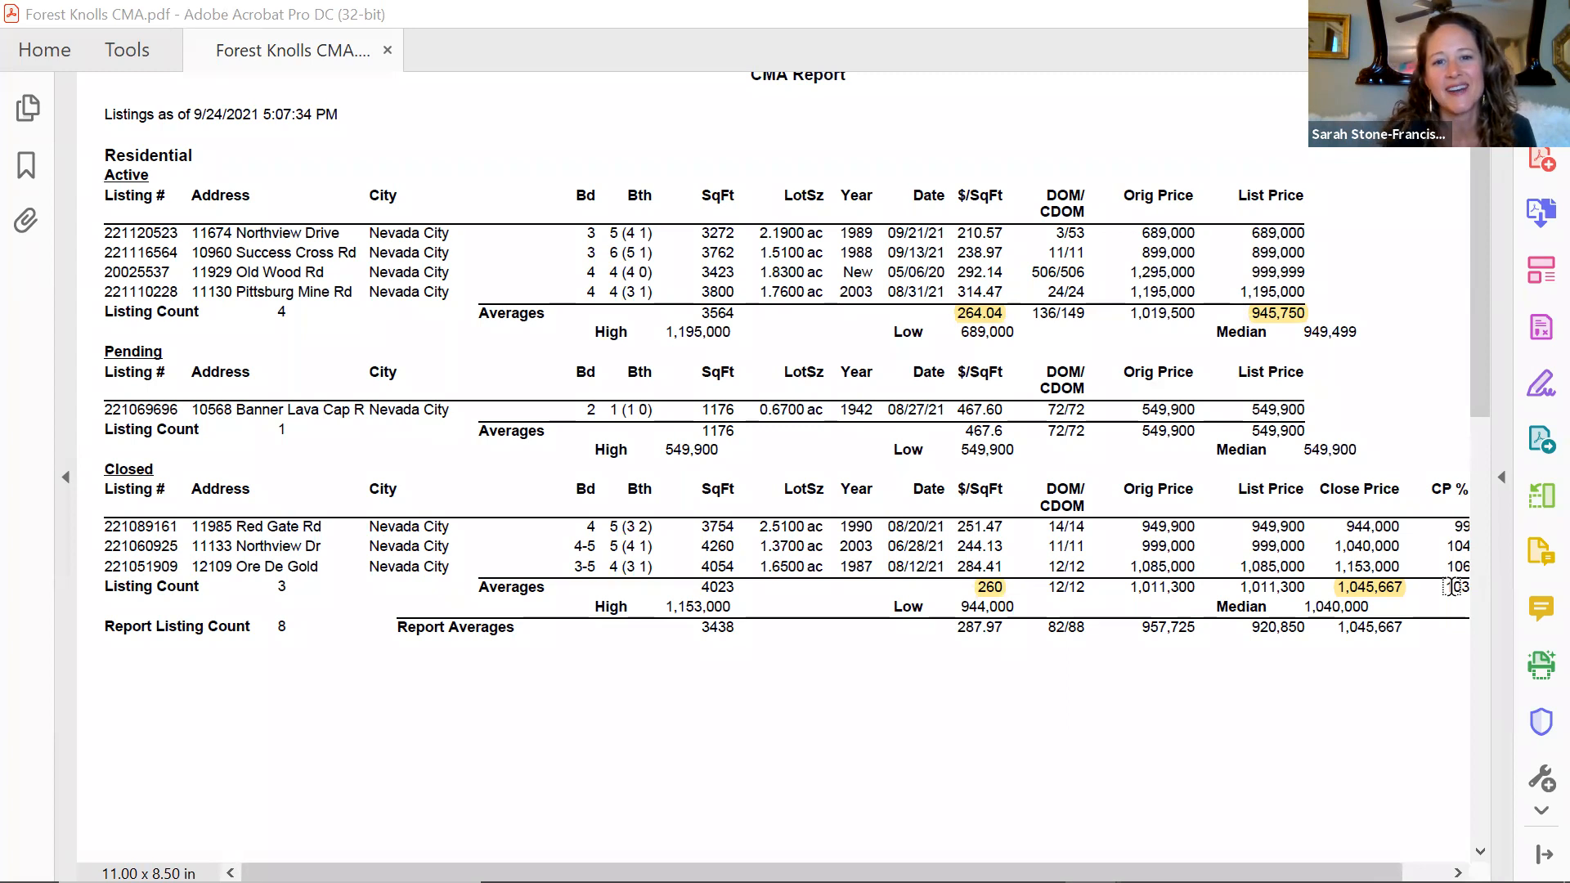
mouse_move(1358, 694)
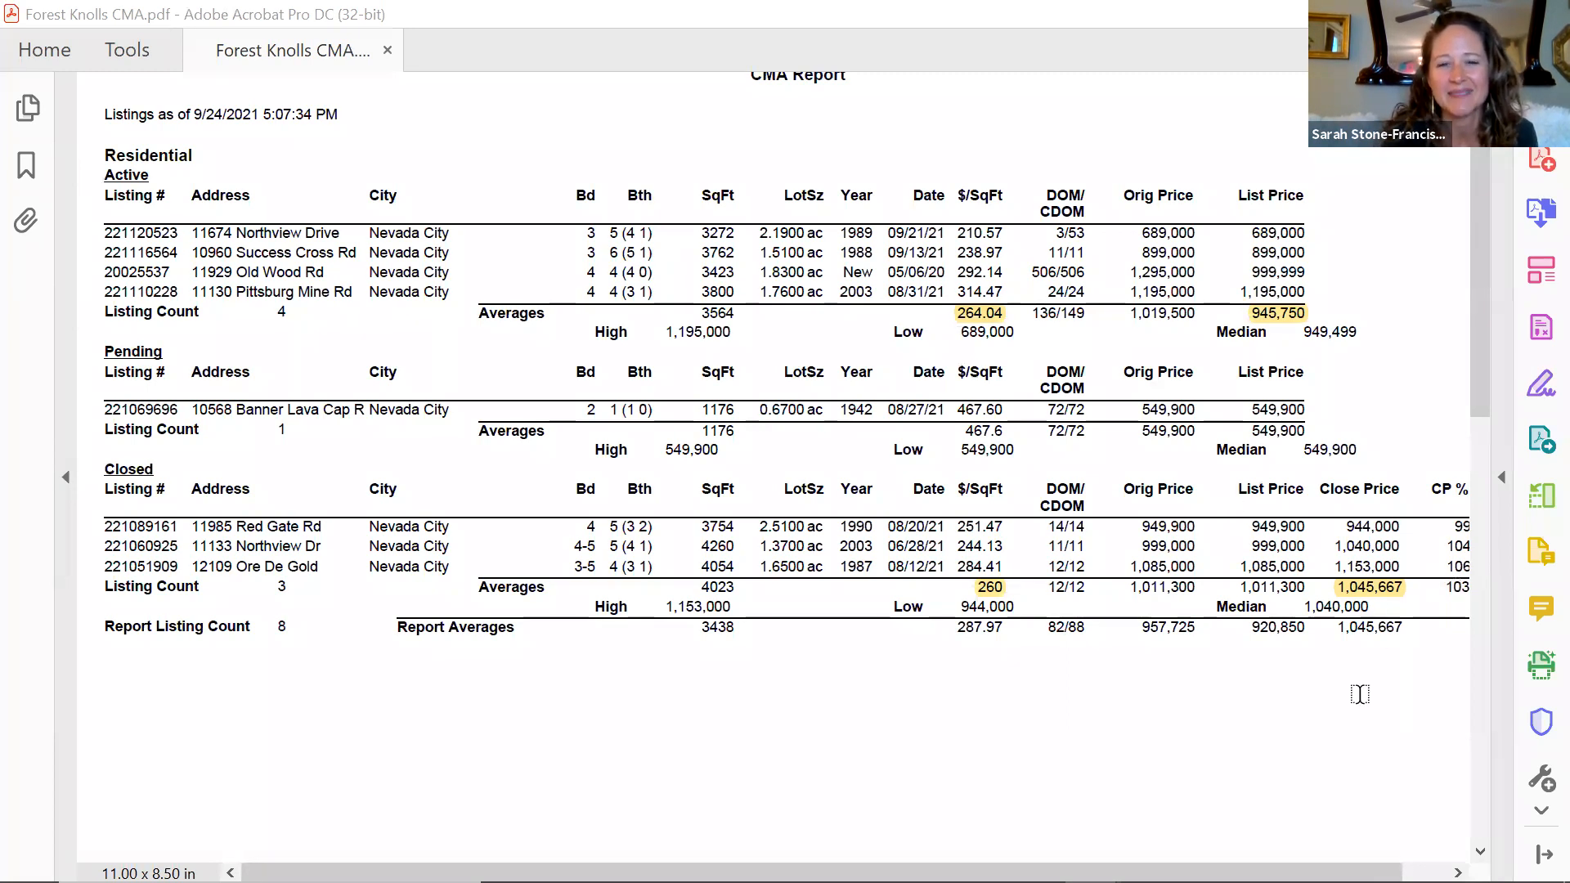